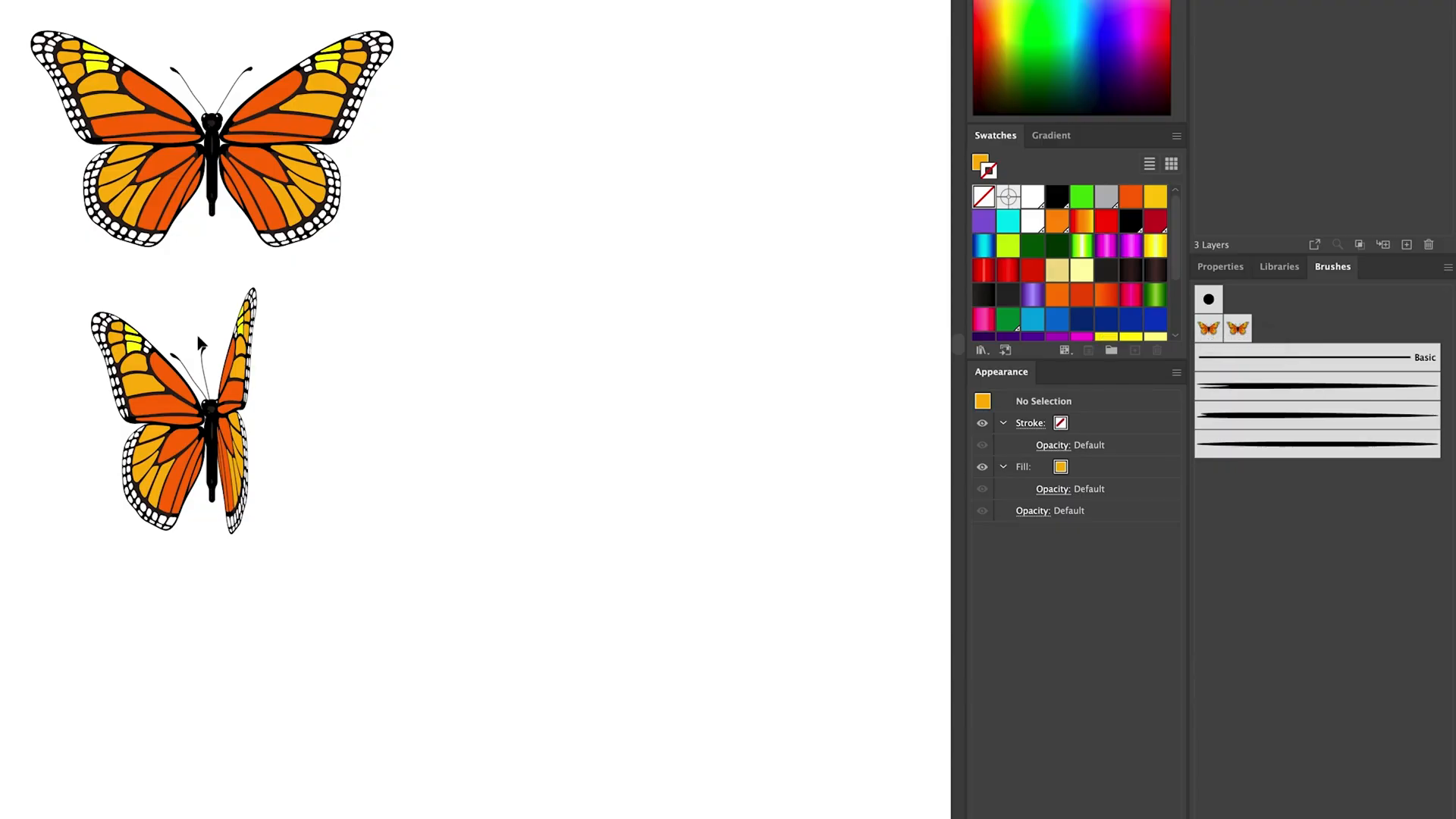
# - Create a new Scatter Brush from the distorted butterfly with random Size, Spacing, Scatter and Rotation
pyautogui.moveTo(176, 412); pyautogui.dragTo(947, 390)
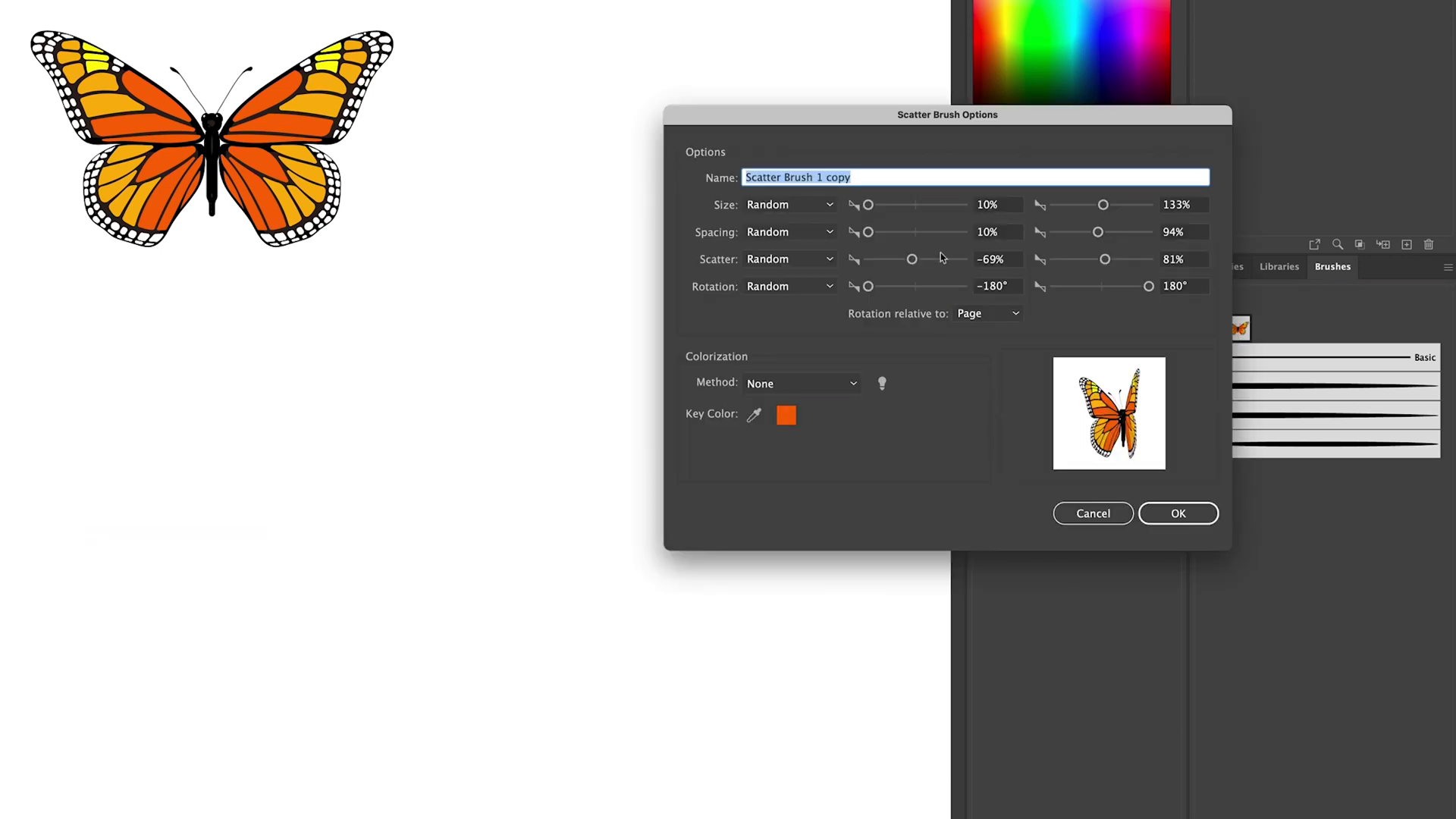
pyautogui.click(1177, 513)
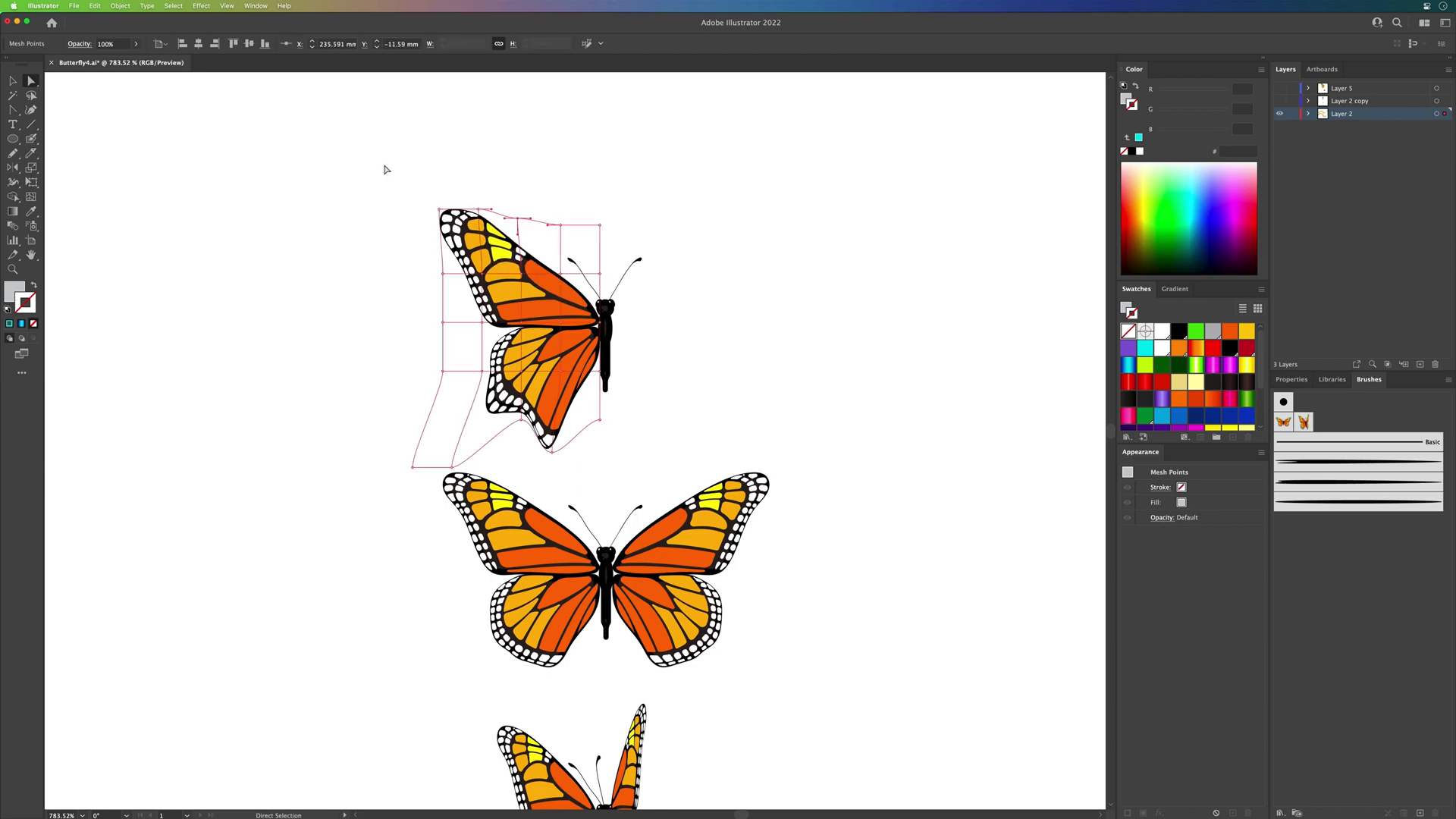
# - Apply Envelope Distort > Make with Mesh to a butterfly copy to bend one wing sideways
pyautogui.click(94, 6)
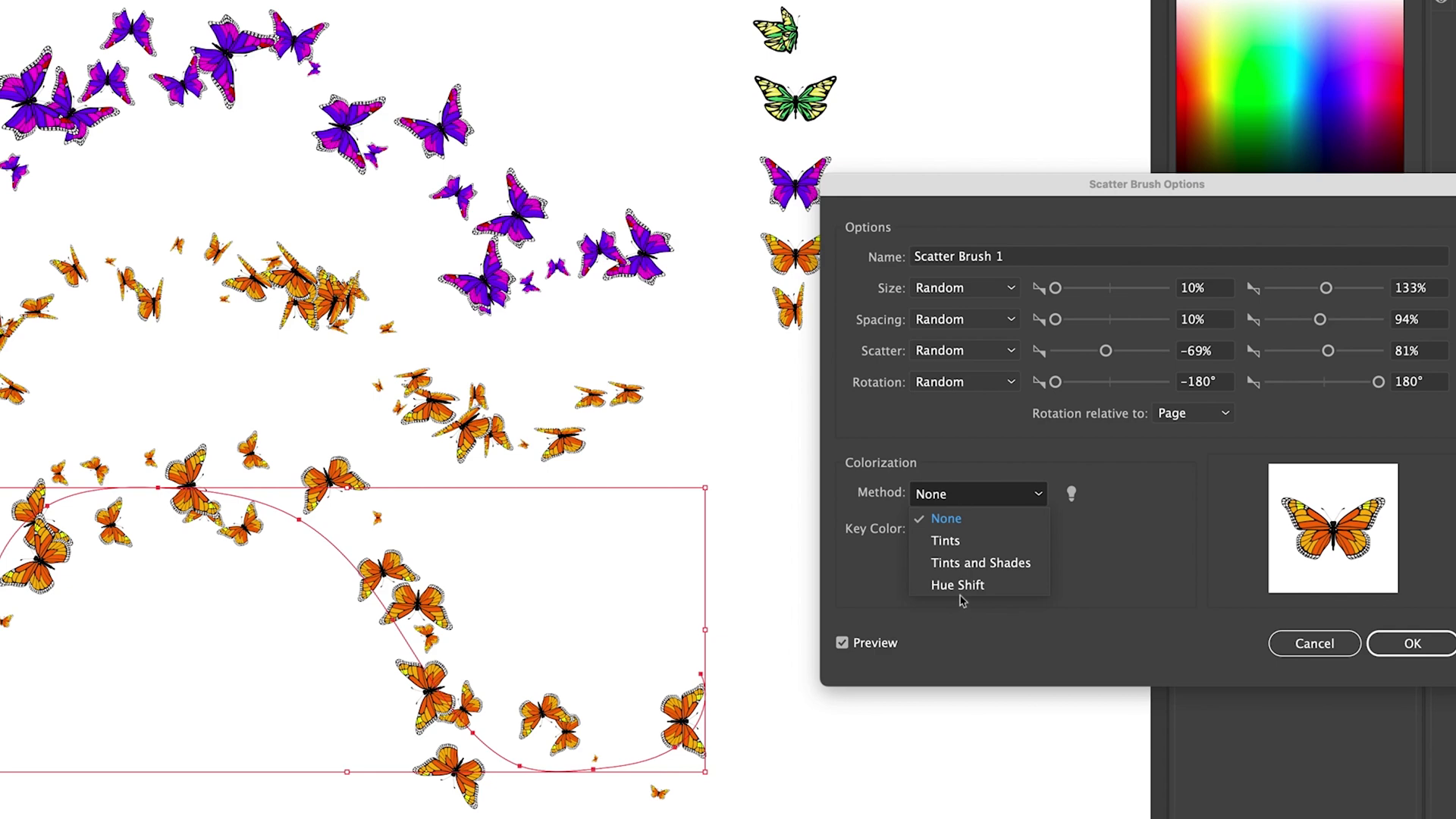
# - Set the lower stroke's brush Colorization Method to Hue Shift and recolor it cyan
pyautogui.click(958, 586)
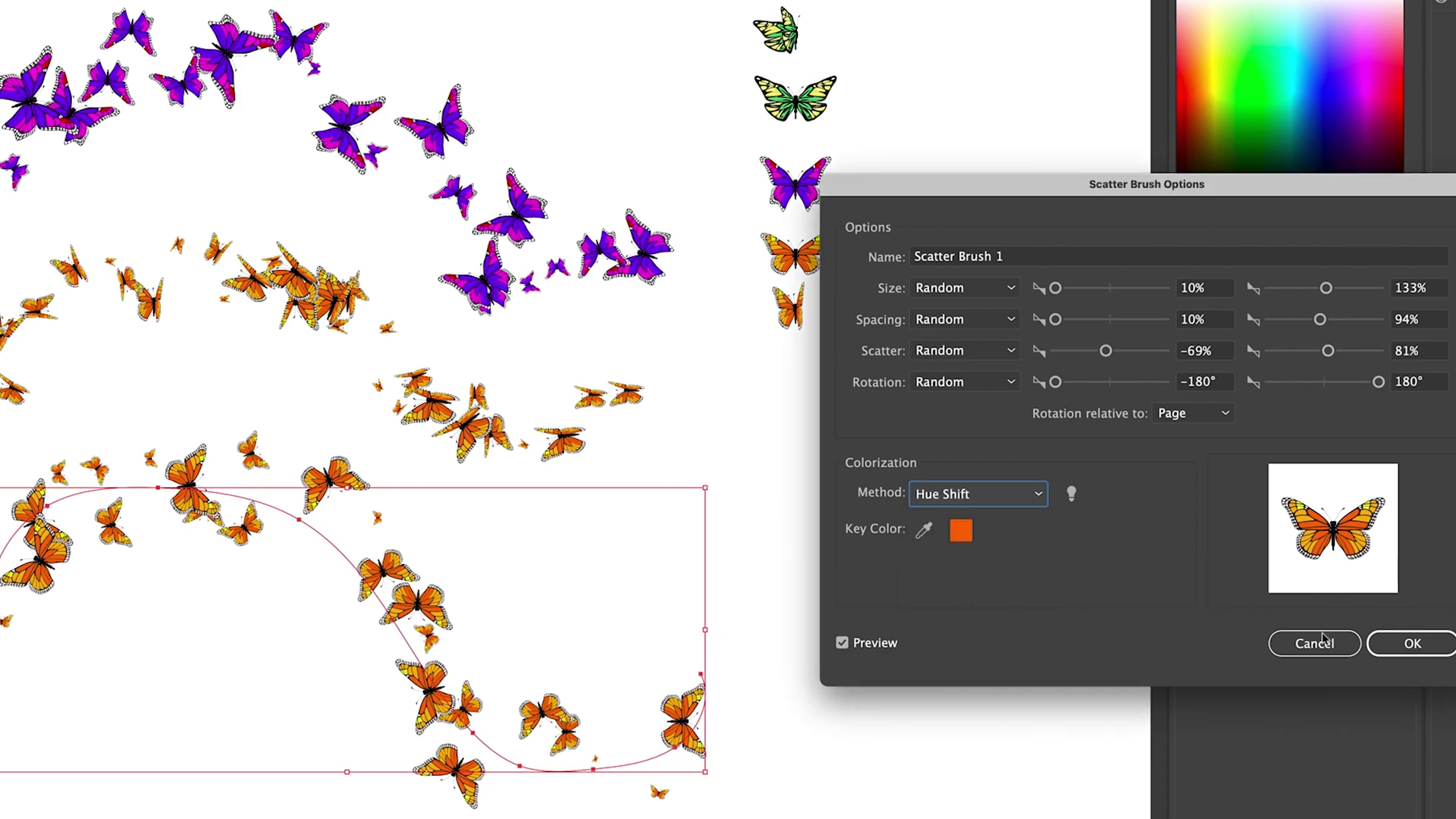
pyautogui.click(960, 531)
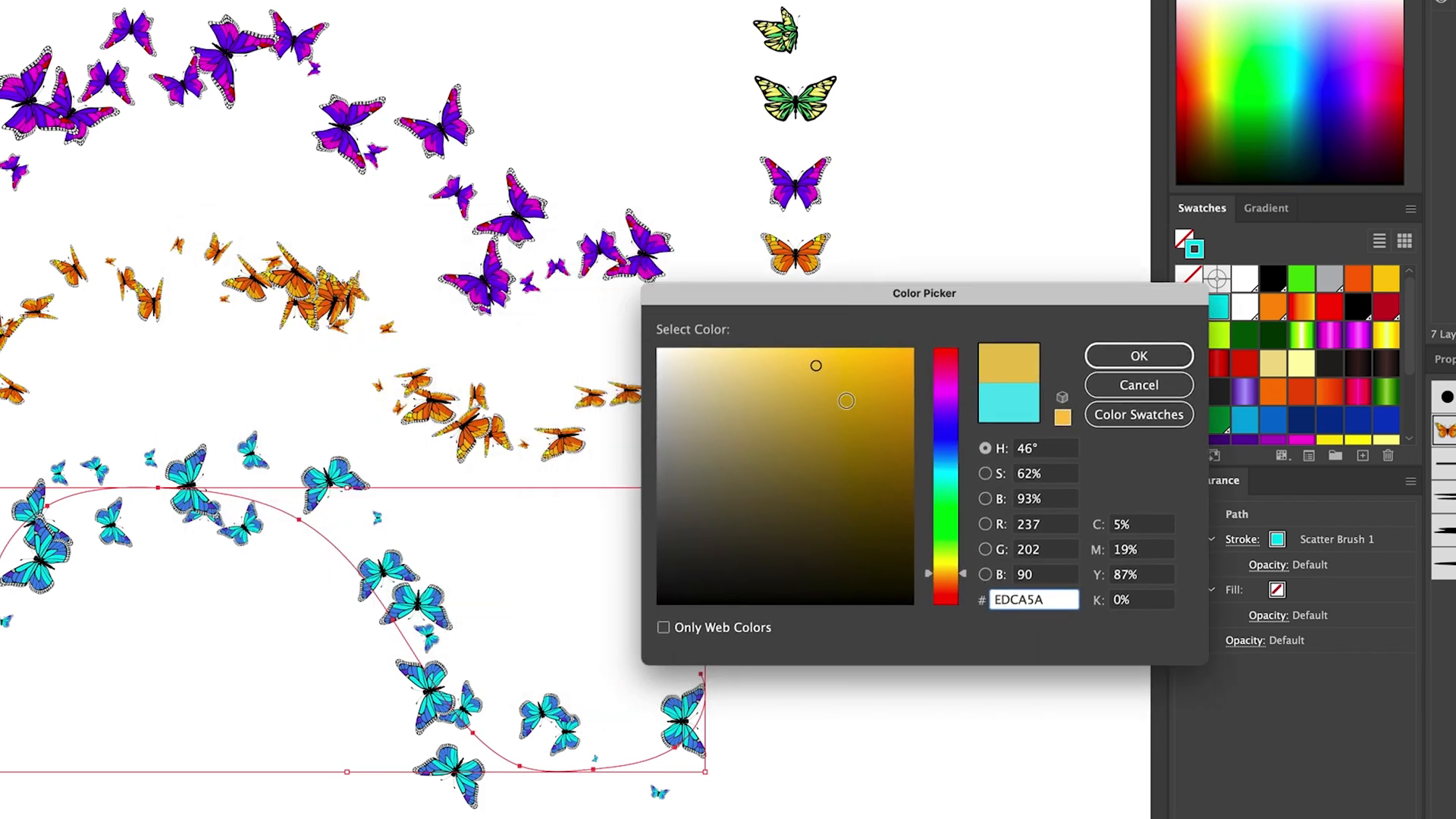
pyautogui.click(1138, 355)
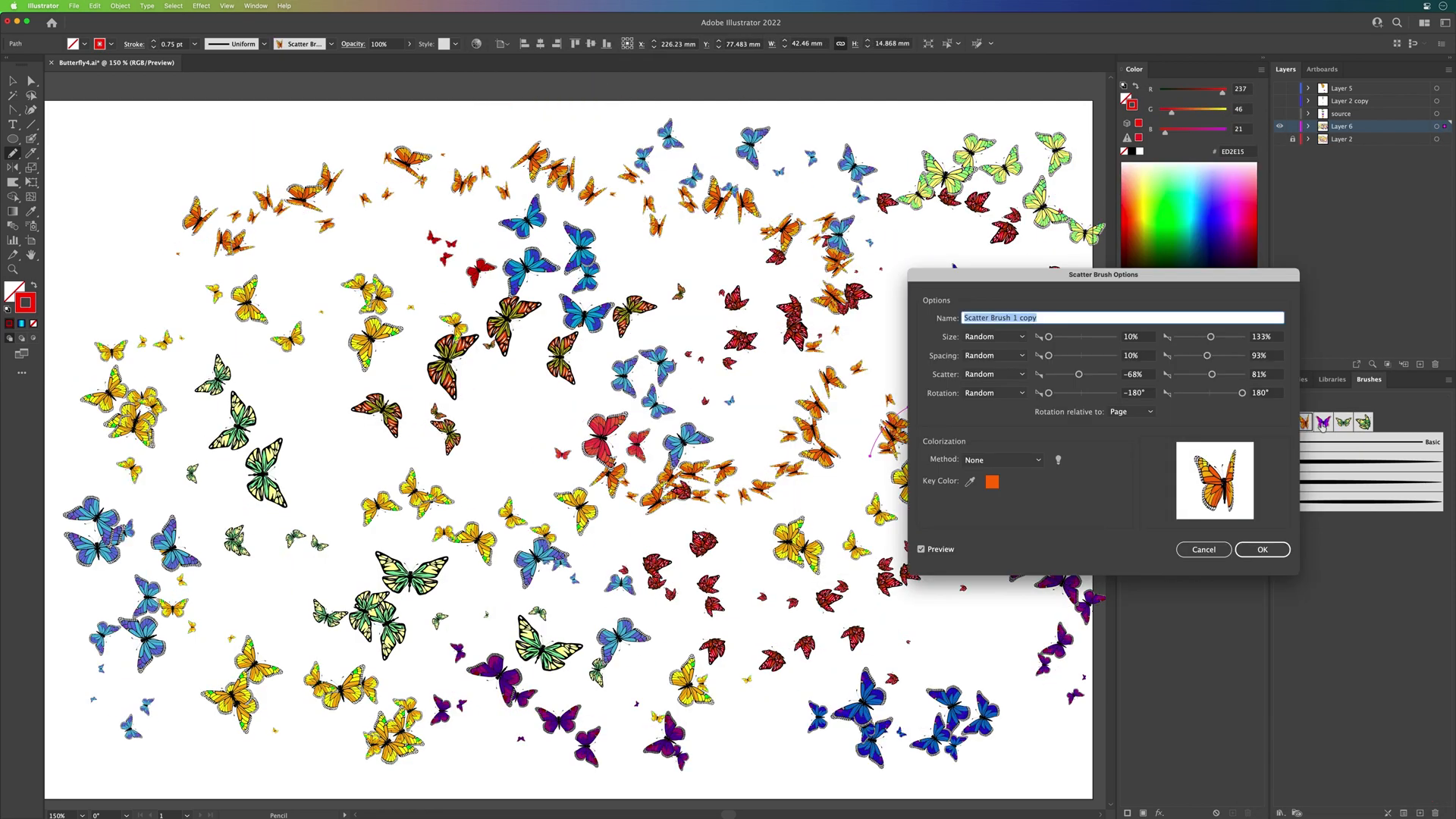
# - Confirm the copied scatter brush and paint dense multicolored butterfly strokes, including large orange ones
pyautogui.click(1261, 549)
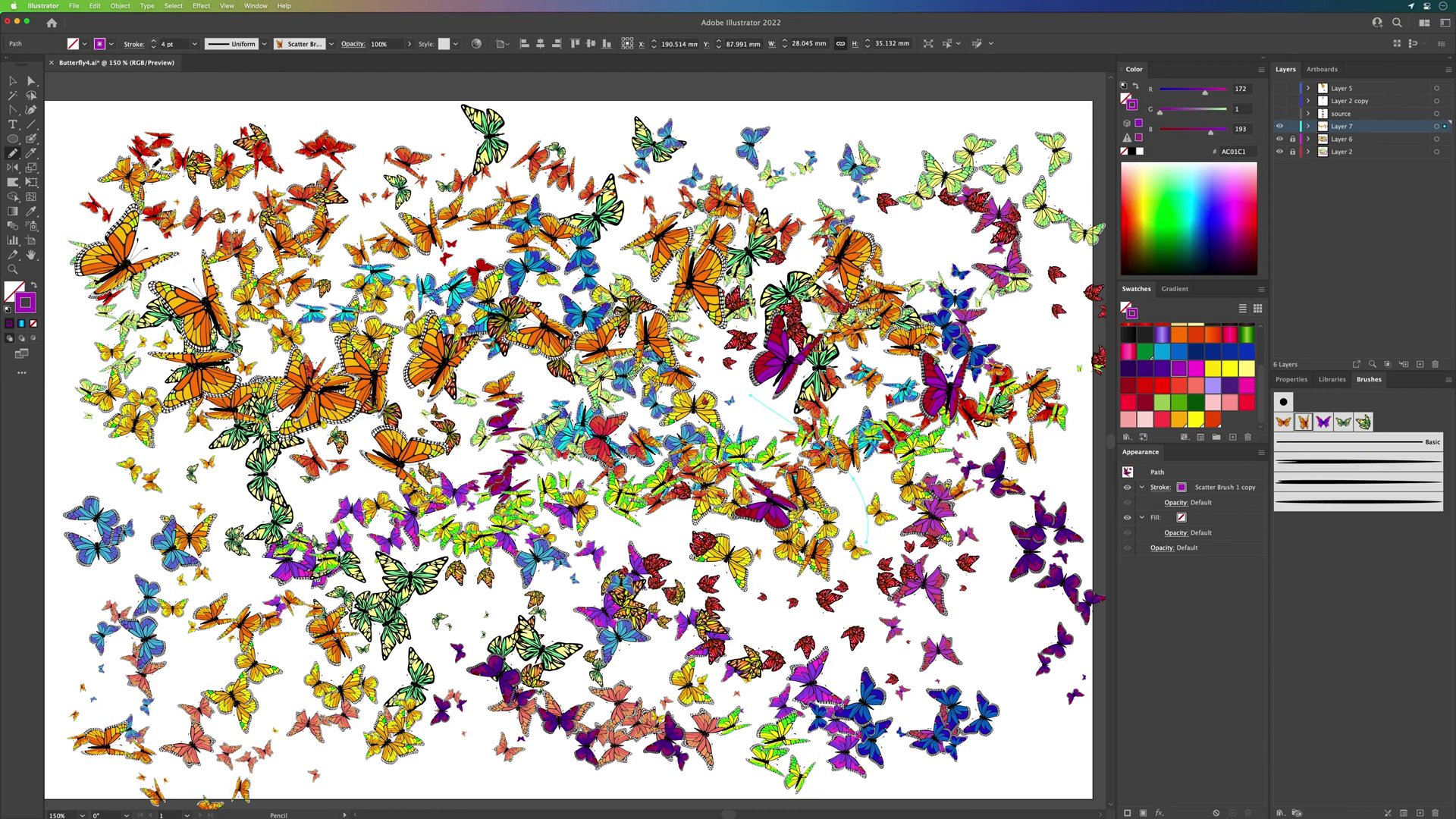